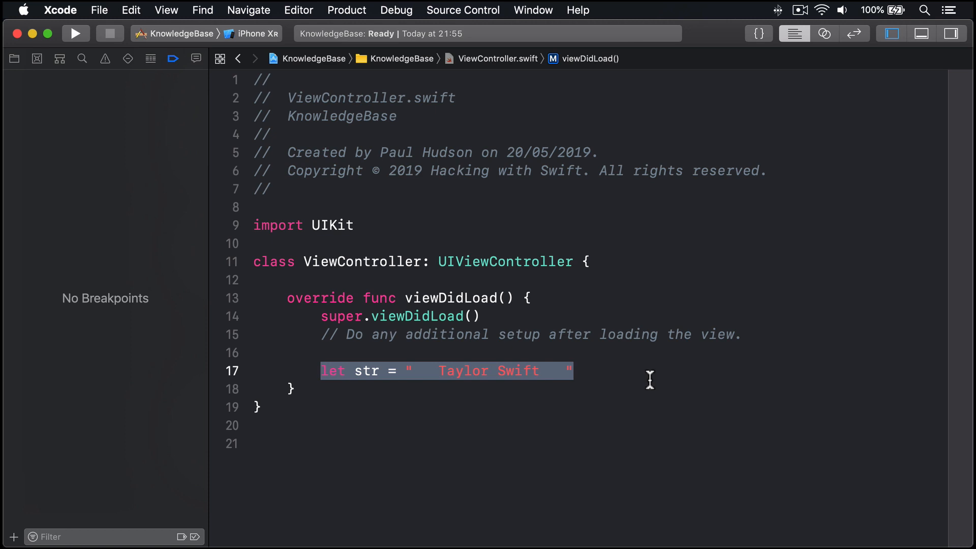
# - Begin a new constant on the line below str by typing 'let tri'
pyautogui.write('let tri')
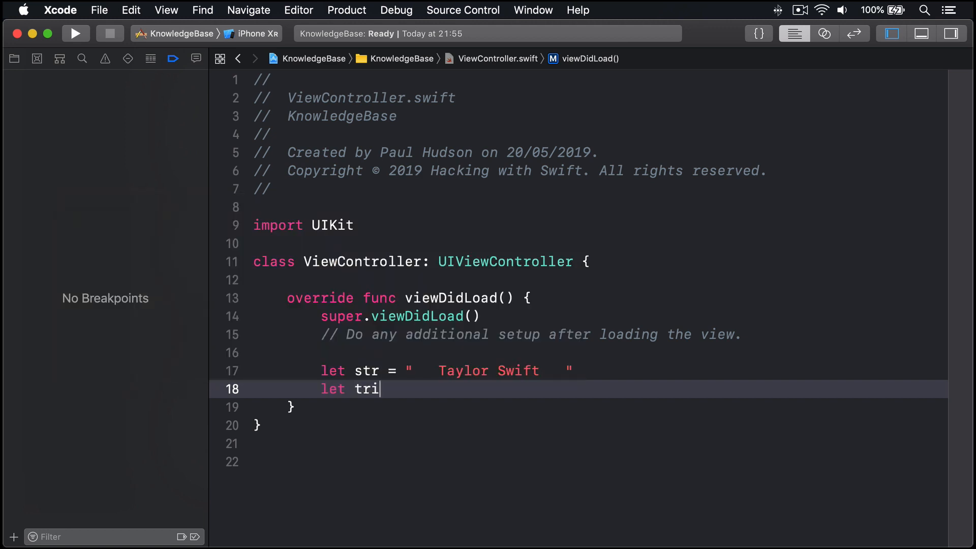
# - Complete the line as let trimmed = str.trimmingCharacters(in: .whitespacesAndNewlines) using autocomplete
pyautogui.write('mmed = str.')
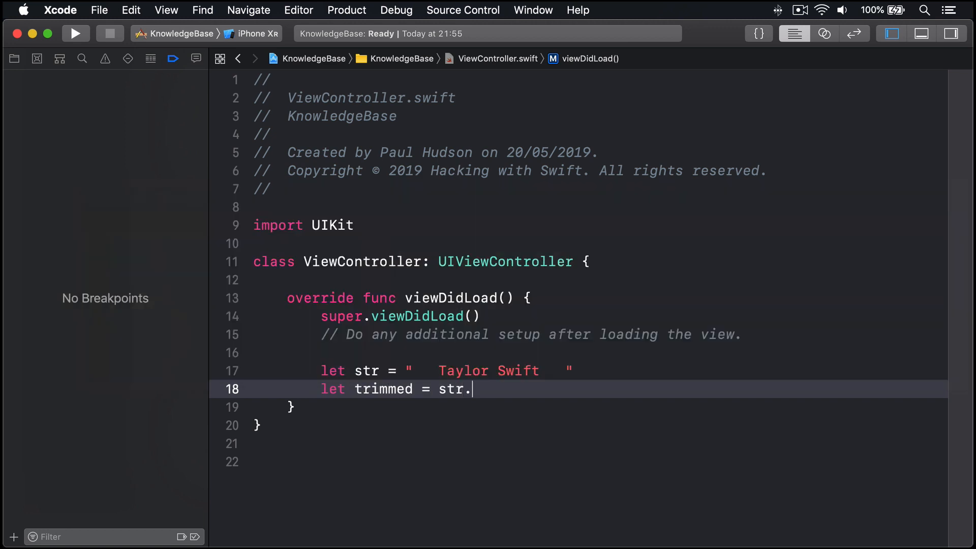
pyautogui.write('trimmingCharacters(in: .whit')
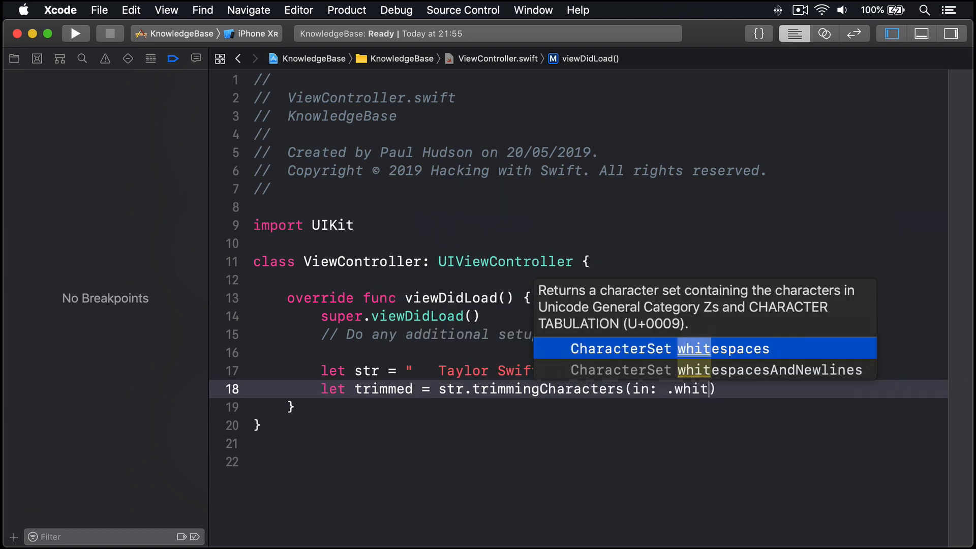
pyautogui.click(769, 370)
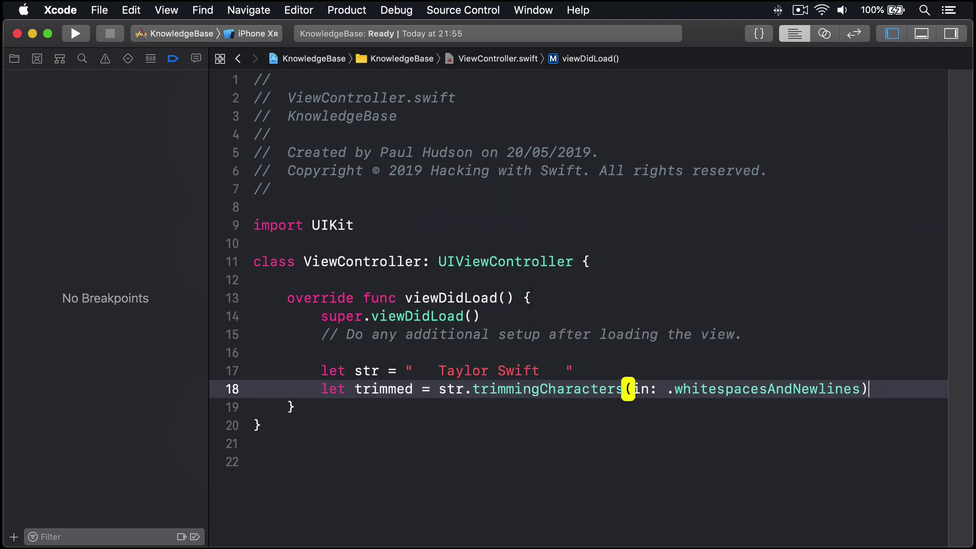